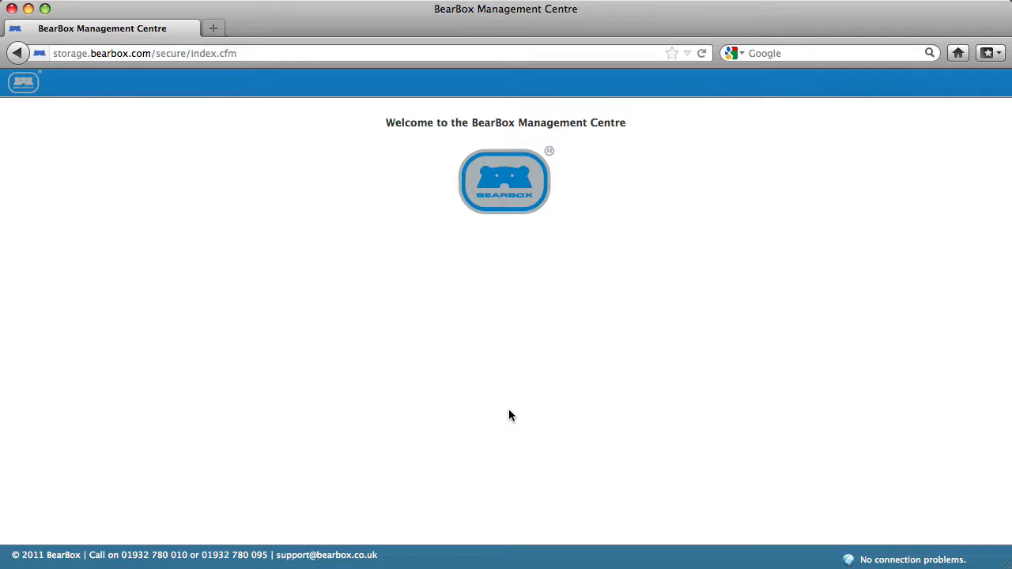
# Open the BearBox main menu from the logo to reach Security Cameras.
pyautogui.click(23, 82)
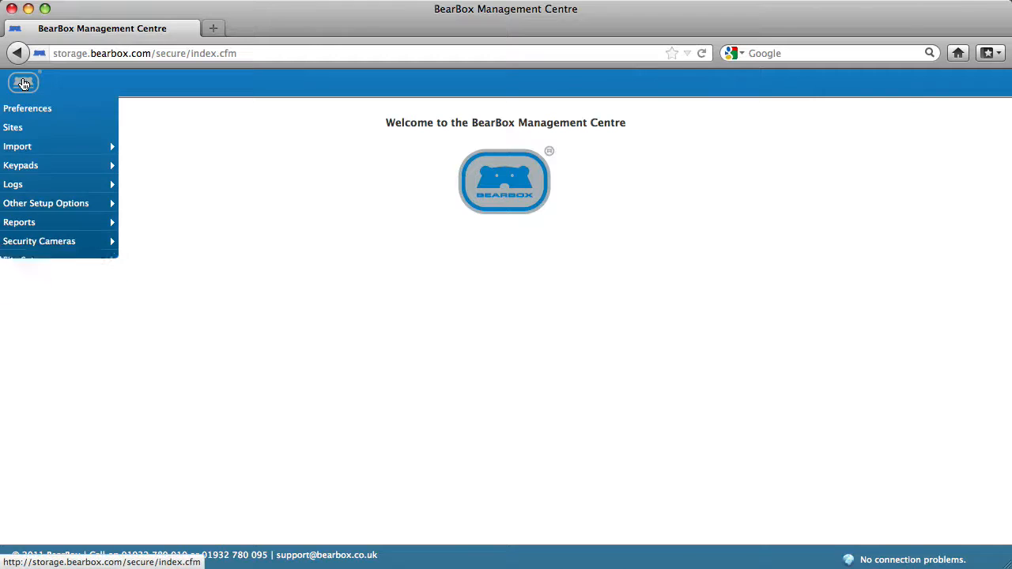
pyautogui.moveTo(55, 241)
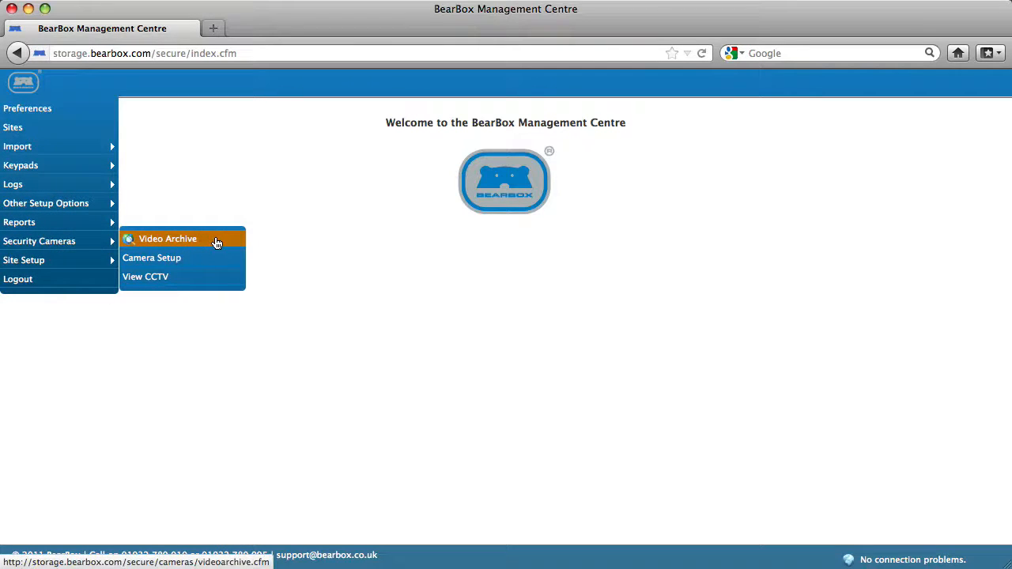
# Open Video Archive and request Front_Door camera clips for 25 April 2012.
pyautogui.click(167, 238)
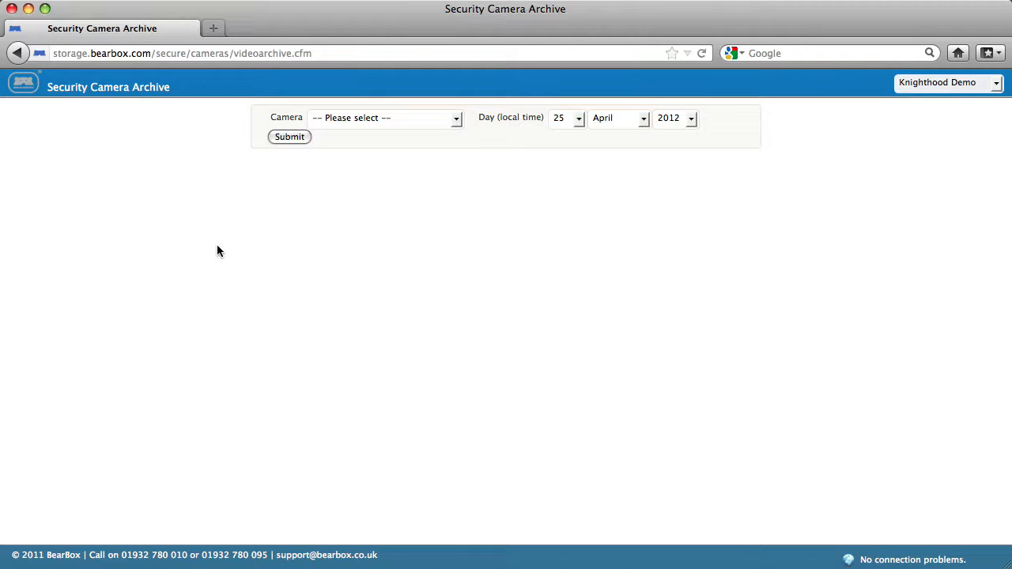
pyautogui.moveTo(419, 153)
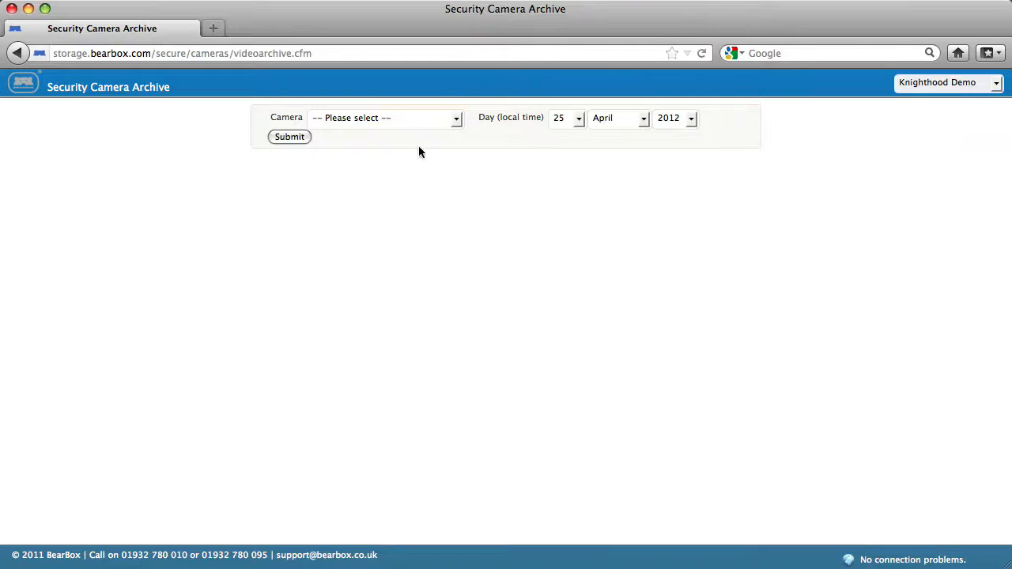
pyautogui.click(384, 118)
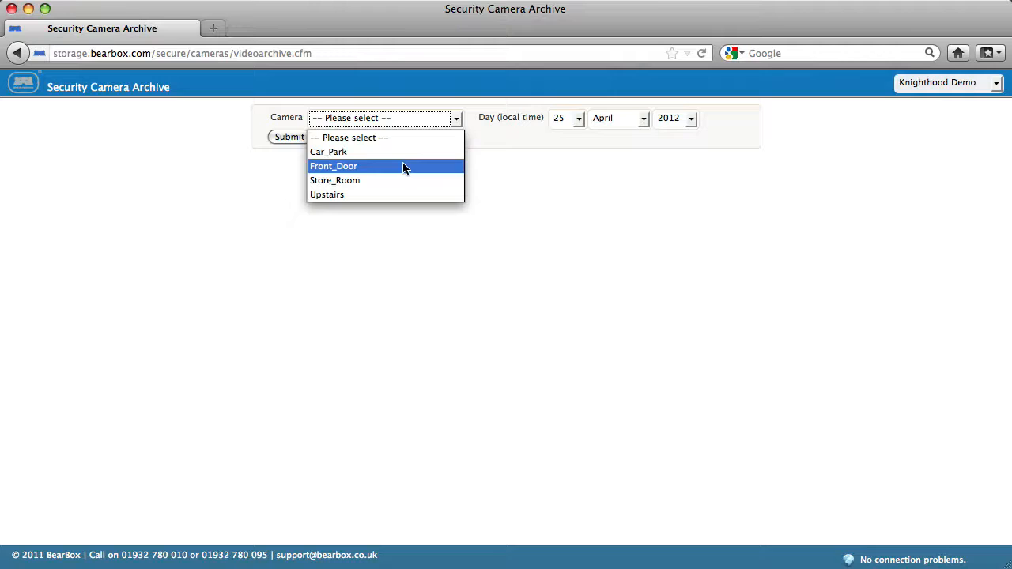
pyautogui.click(333, 165)
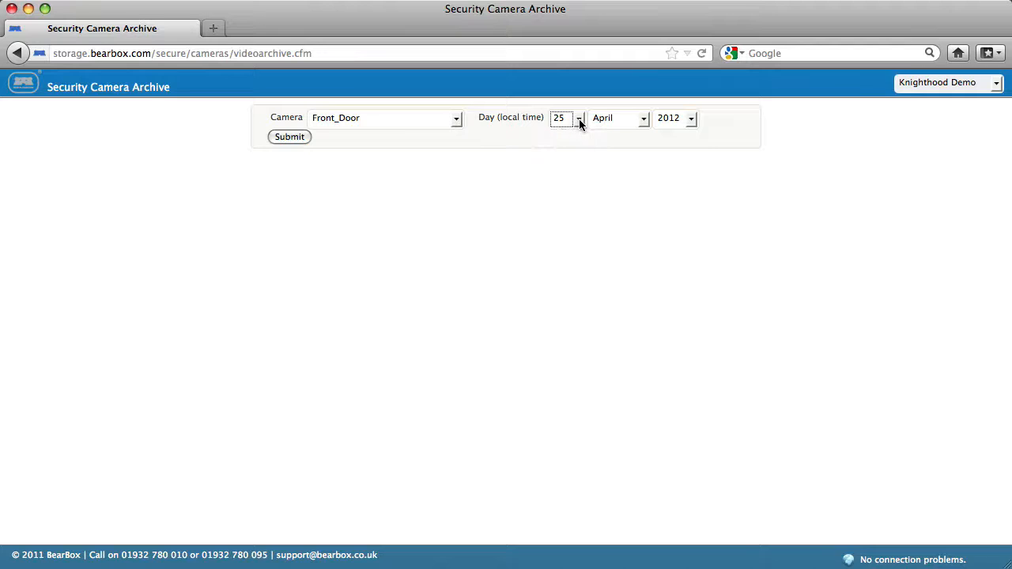
pyautogui.click(290, 137)
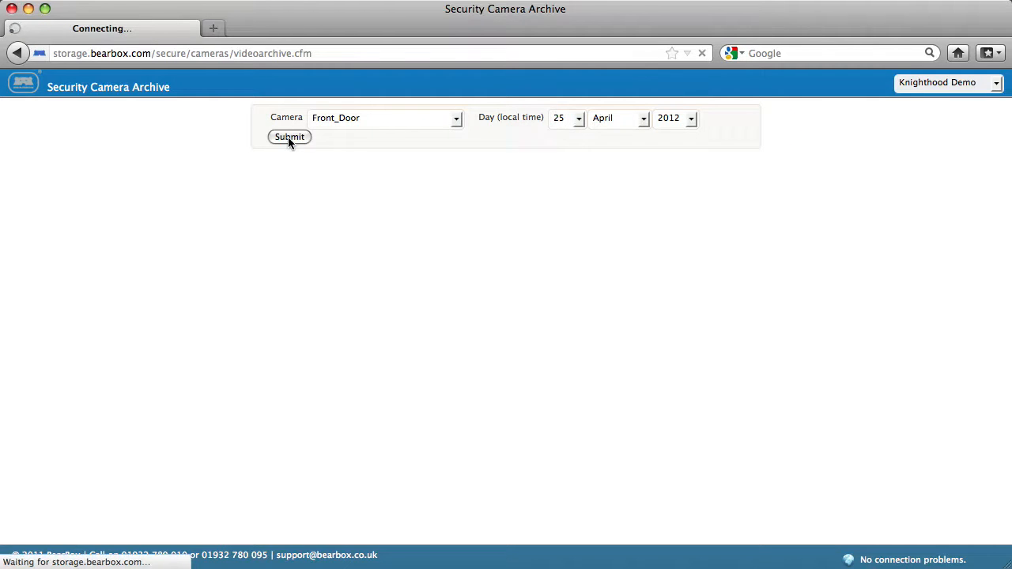
# Load the Front_Door clip table and scroll to the earliest clip at 08:05.
pyautogui.click(289, 137)
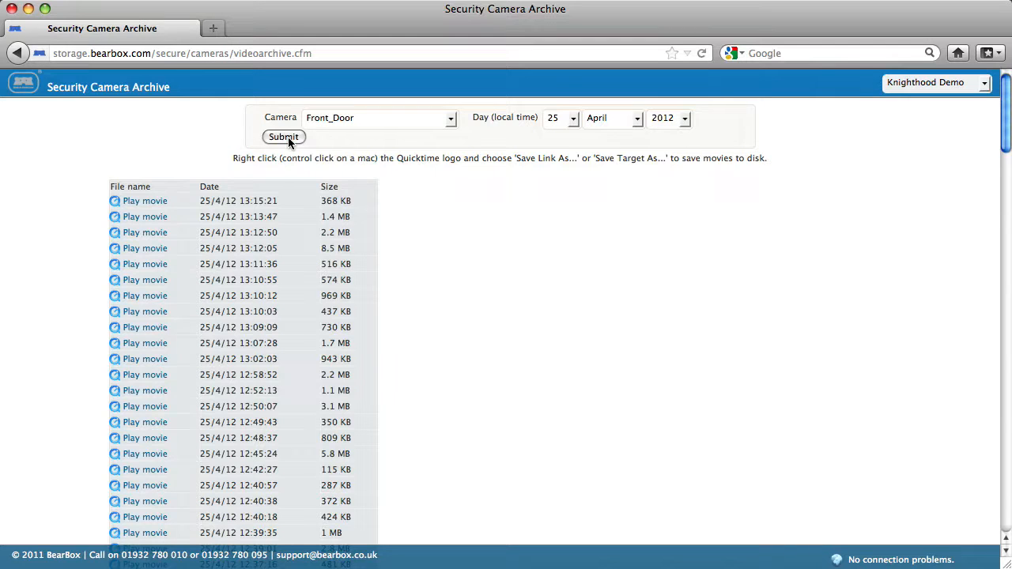
pyautogui.moveTo(119, 295)
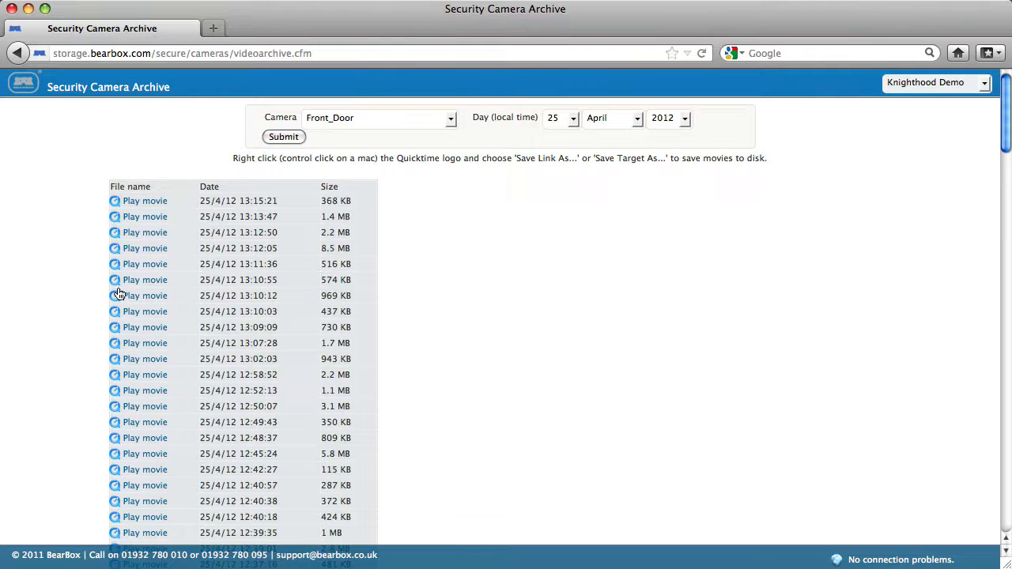
pyautogui.moveTo(145, 421)
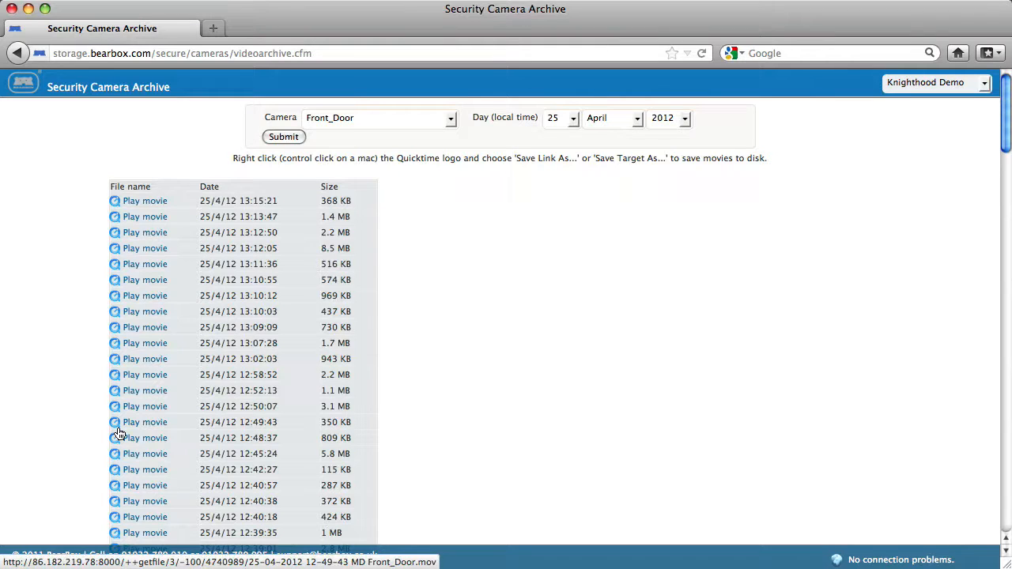
pyautogui.scroll(-3)
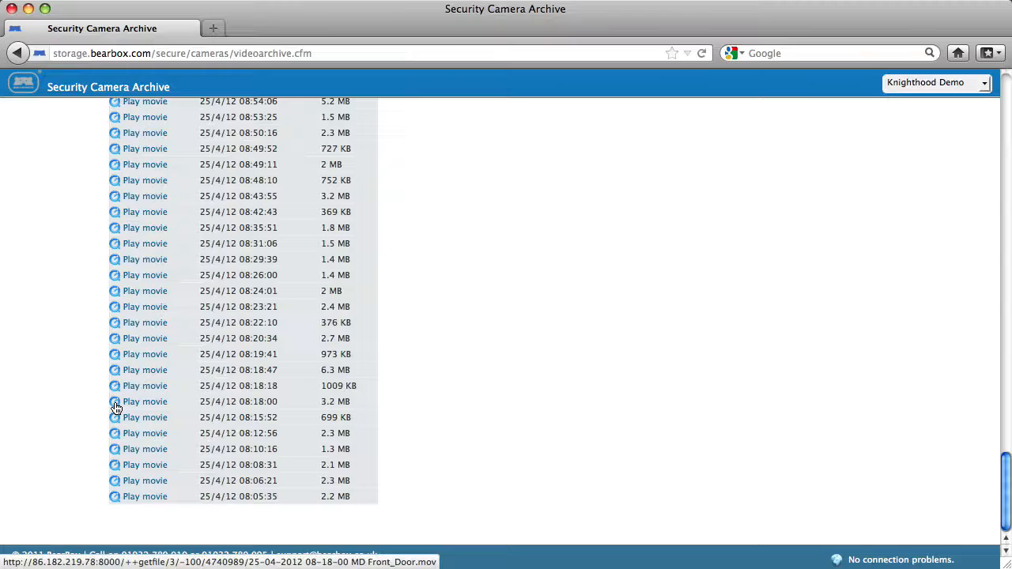
# Play the 25/4/12 08:18:00 clip in a new tab, then return to the archive.
pyautogui.click(145, 402)
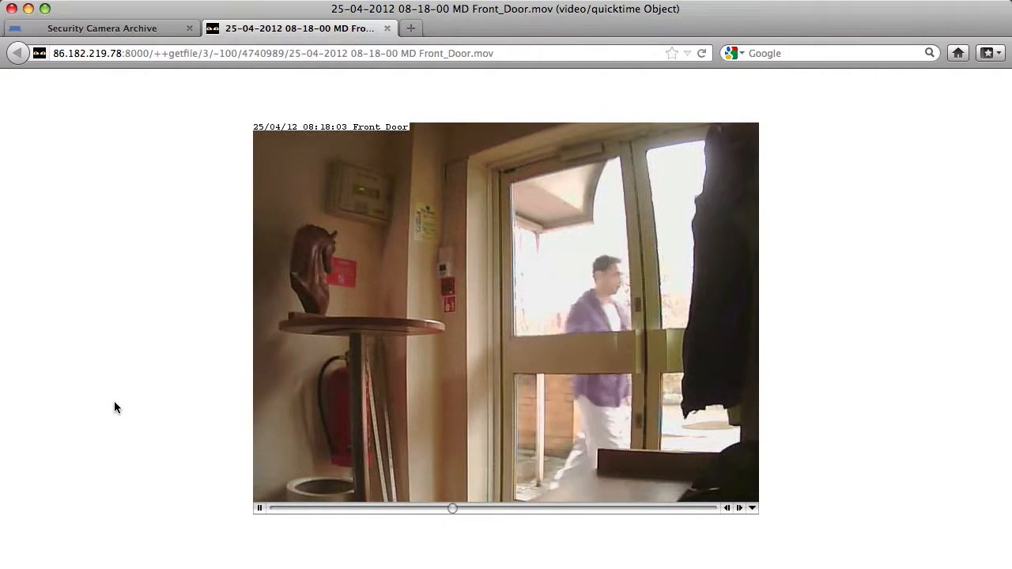
pyautogui.click(101, 27)
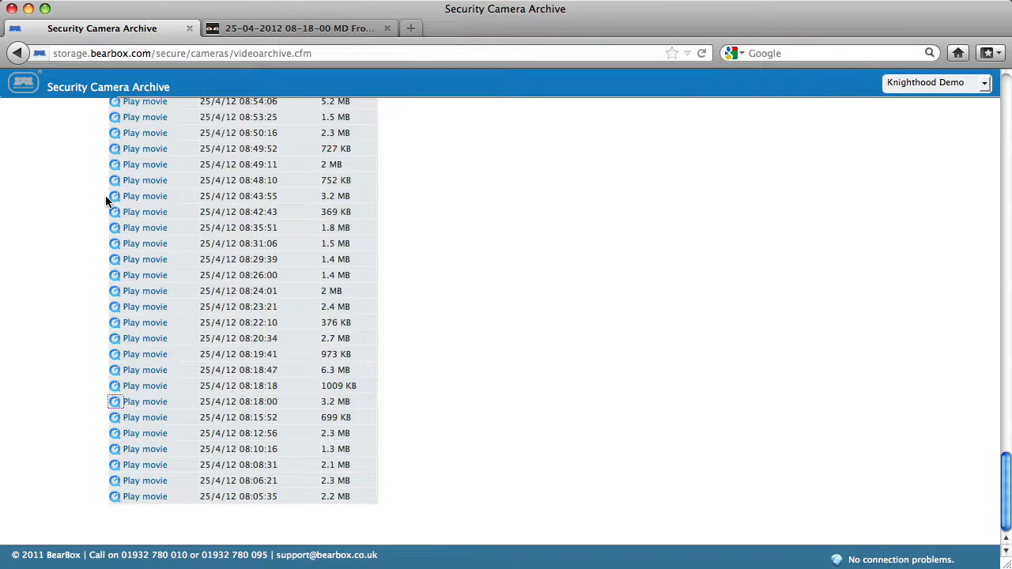
pyautogui.moveTo(120, 369)
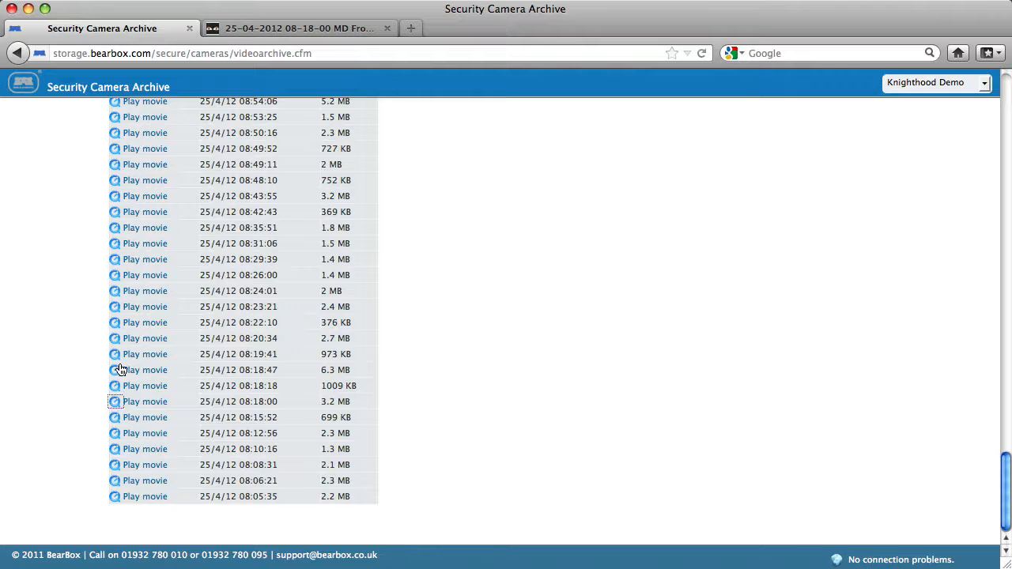
# Save the 08:18:00 clip to Downloads as a QuickTime movie and play it.
pyautogui.rightClick(145, 401)
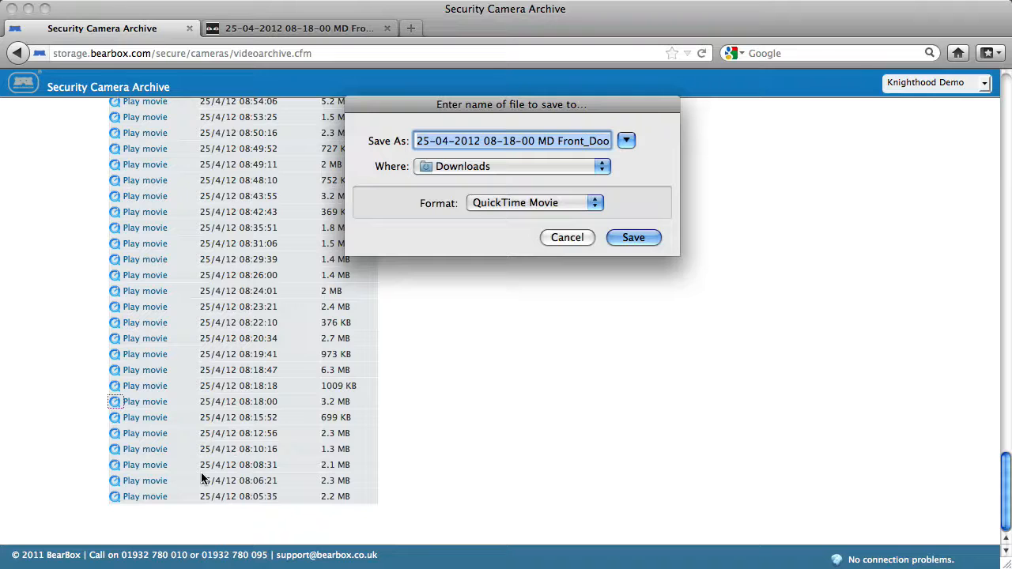
pyautogui.click(634, 237)
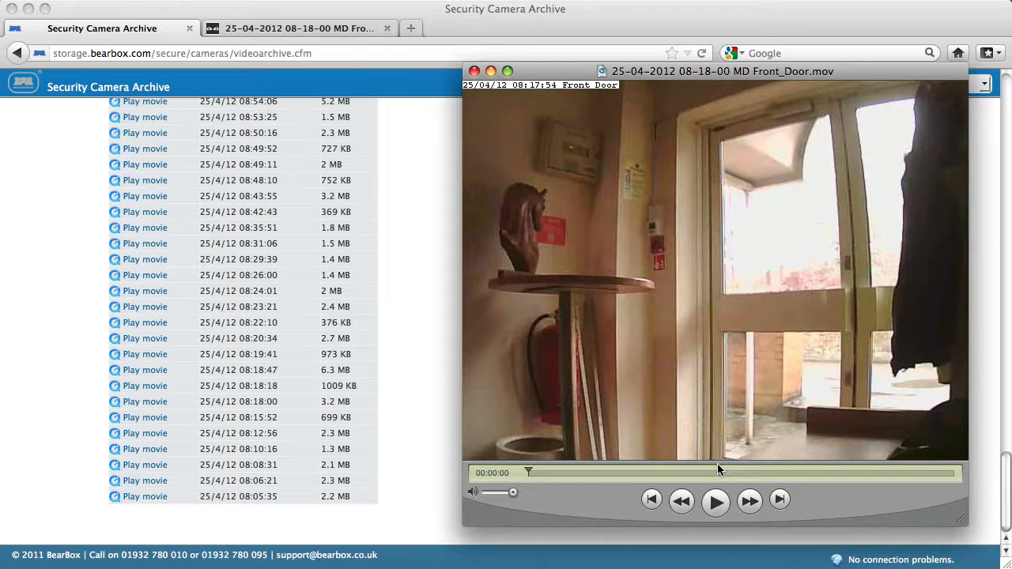
pyautogui.click(715, 500)
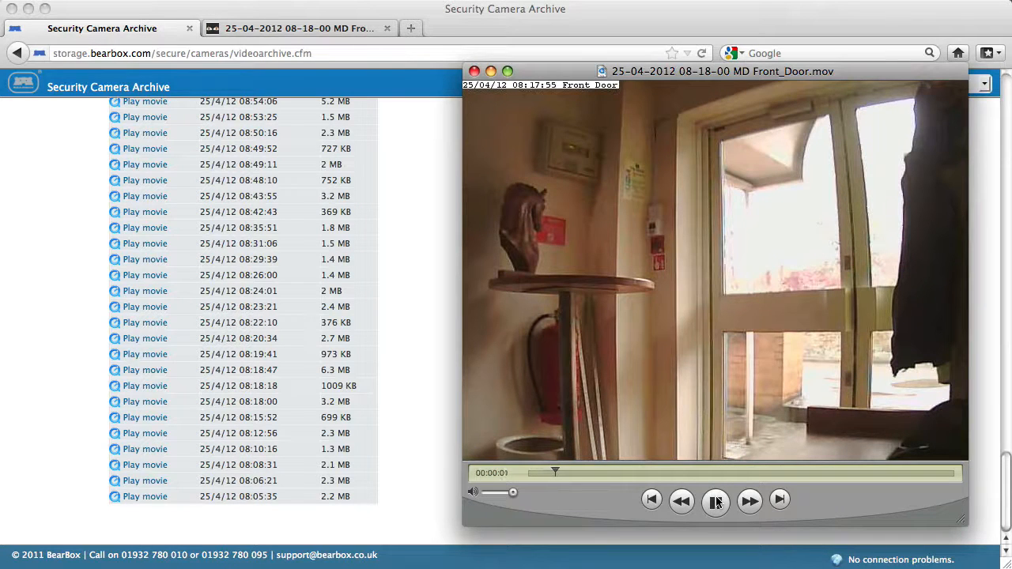